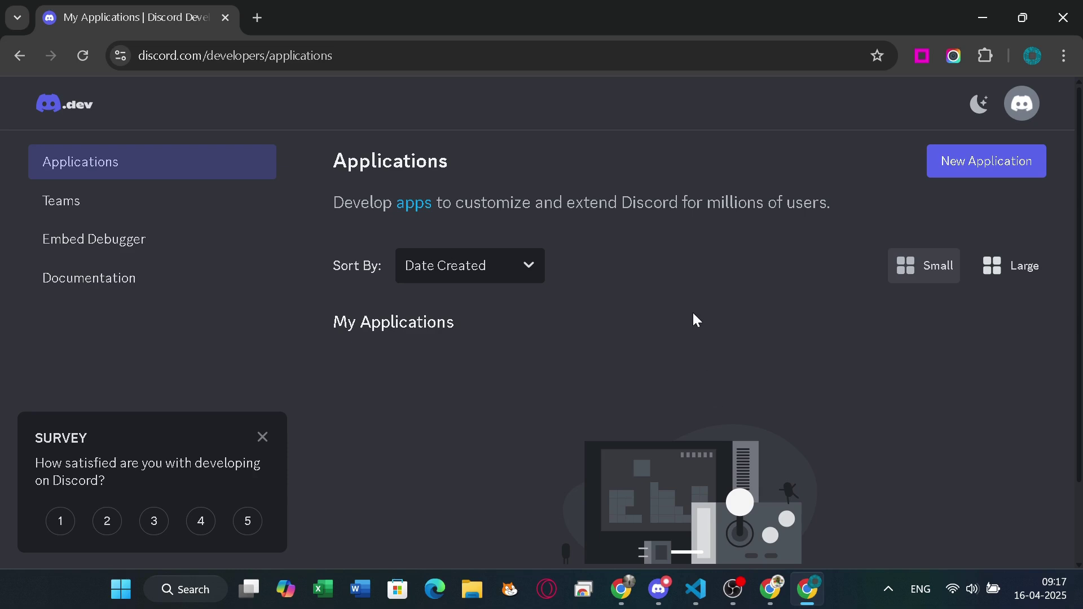
{"action": "mouse_move", "coordinate": [364, 100]}
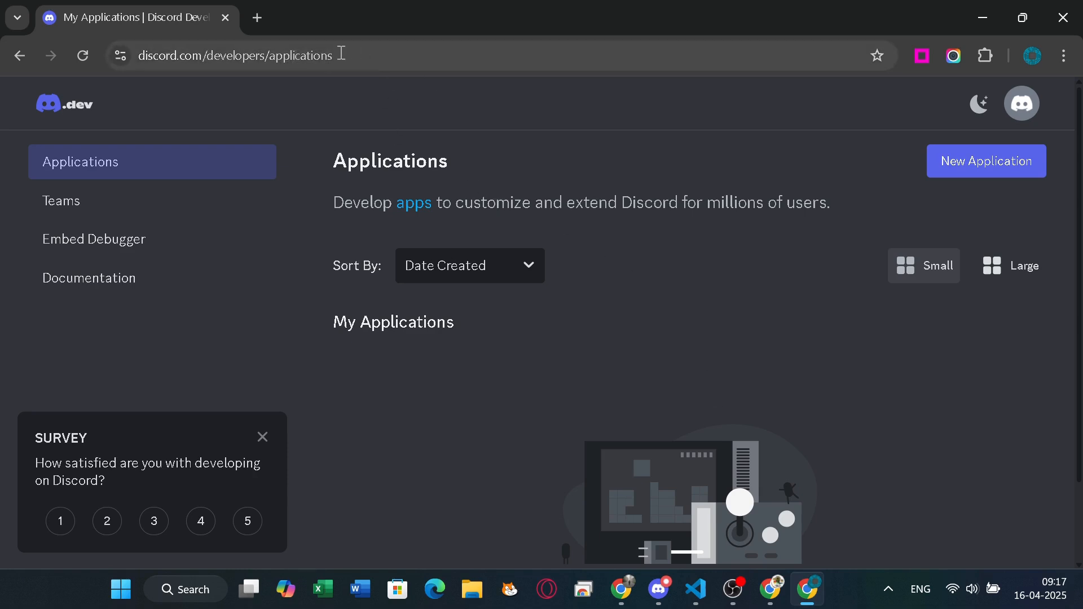
{"action": "mouse_move", "coordinate": [410, 129]}
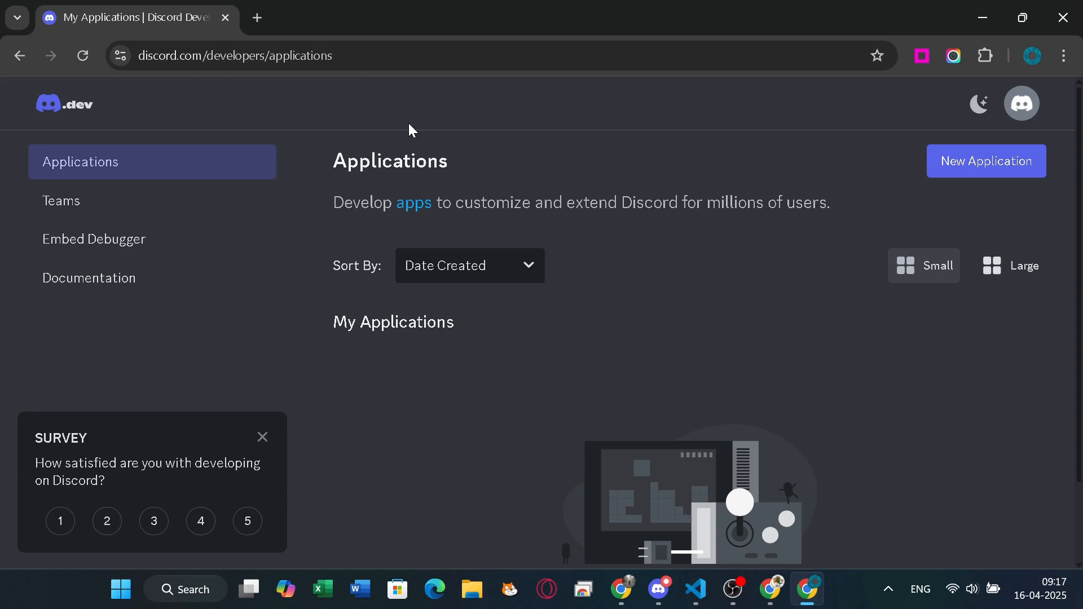
{"action": "mouse_move", "coordinate": [964, 164]}
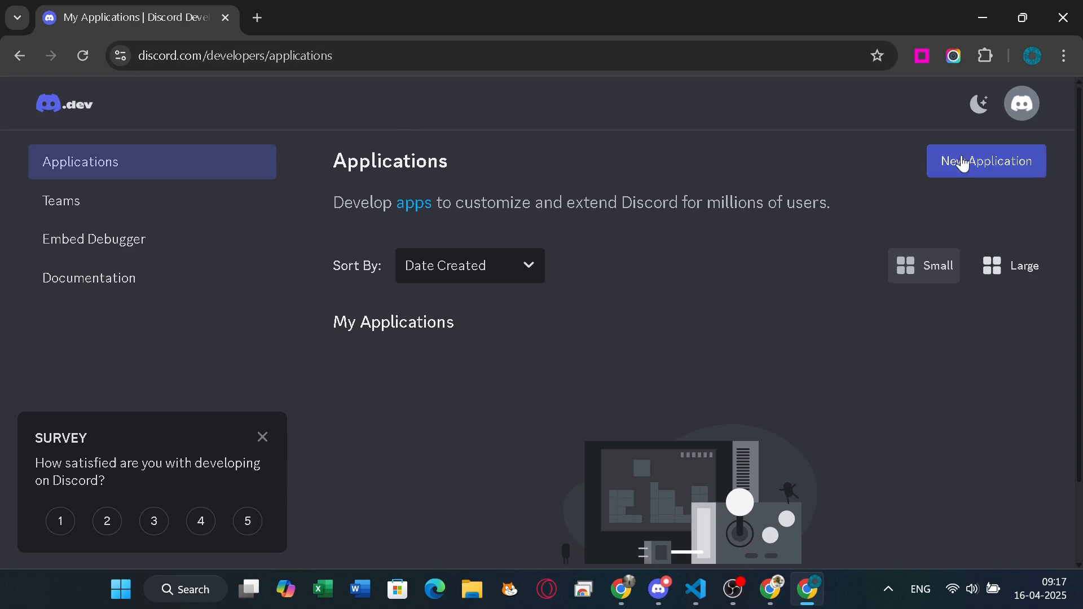
Create a new application named 'My Bot', accepting the developer terms
{"action": "left_click", "coordinate": [986, 161]}
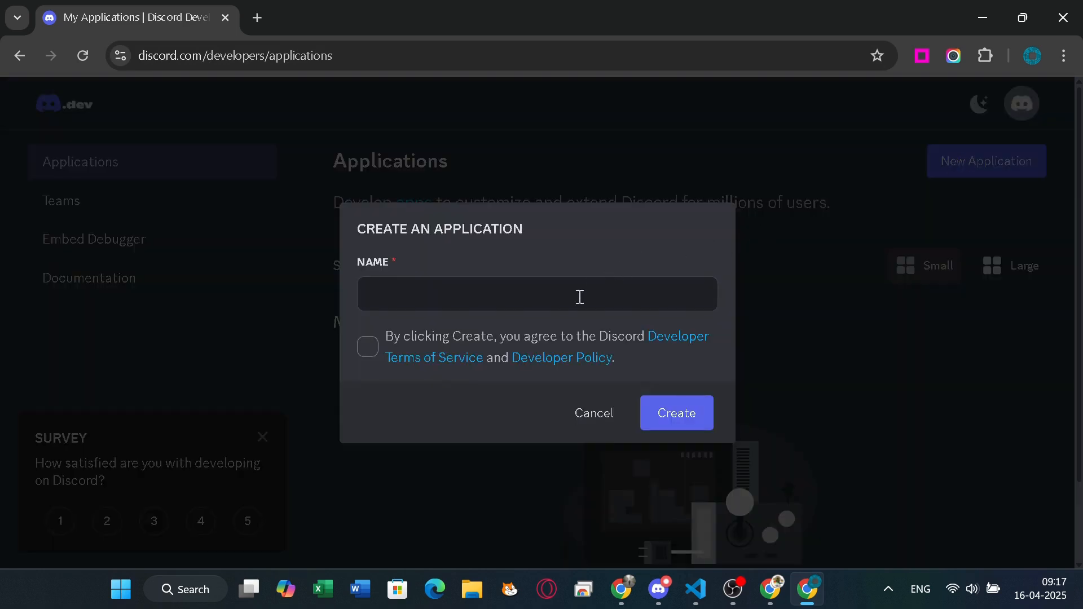
{"action": "type", "text": "My Discord Bot"}
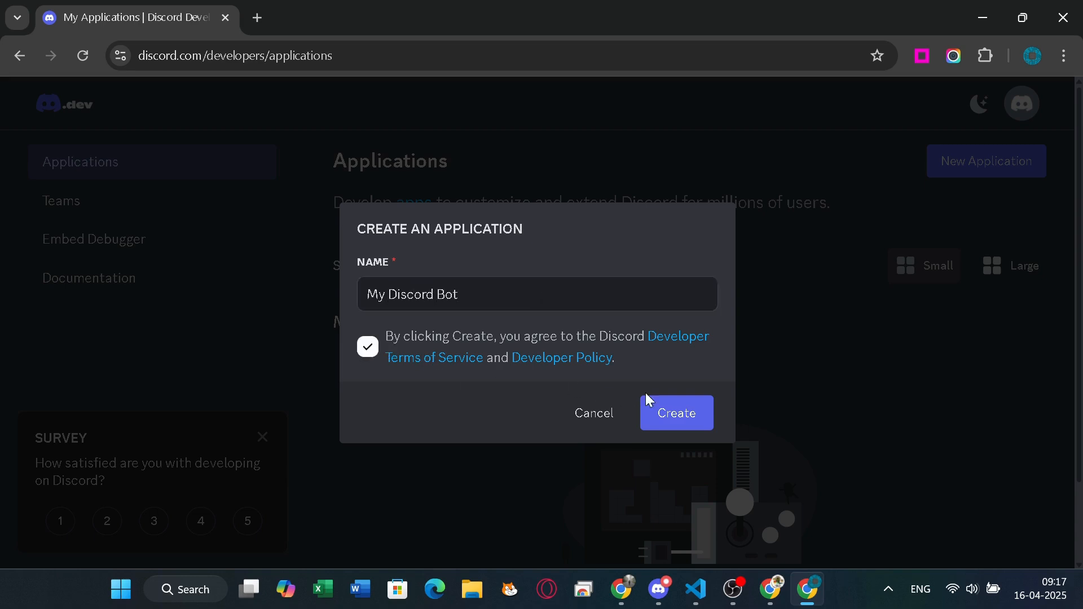
{"action": "left_click", "coordinate": [677, 413]}
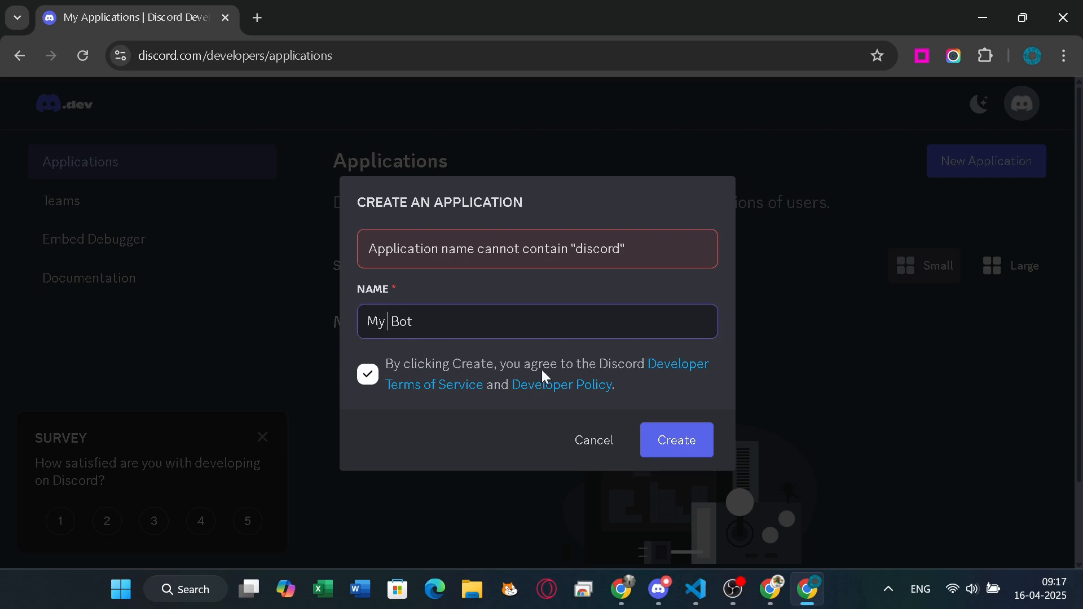
{"action": "left_click", "coordinate": [676, 440]}
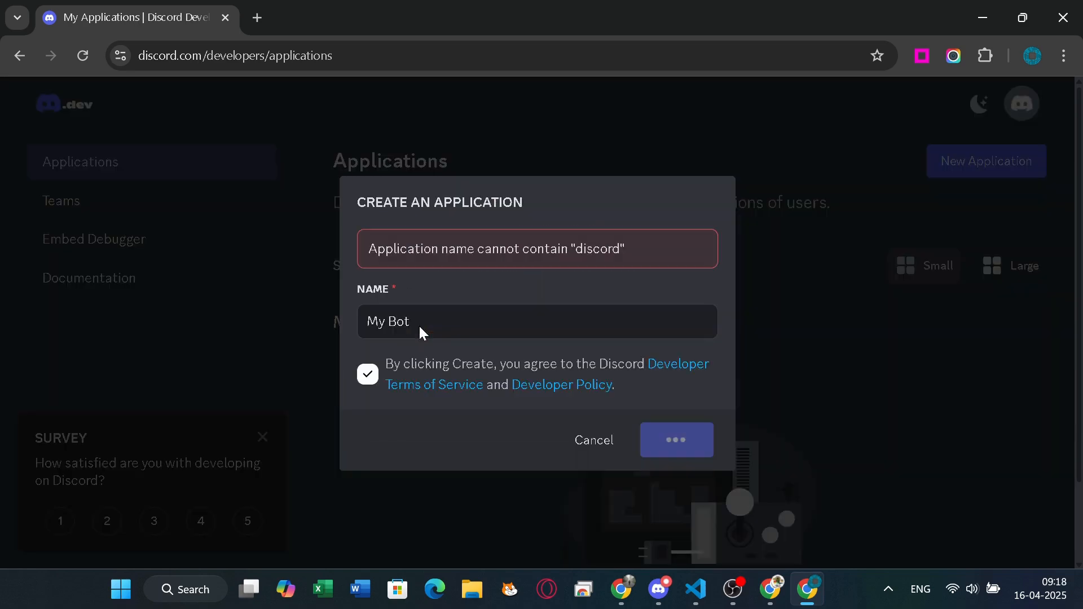
{"action": "left_click", "coordinate": [676, 440]}
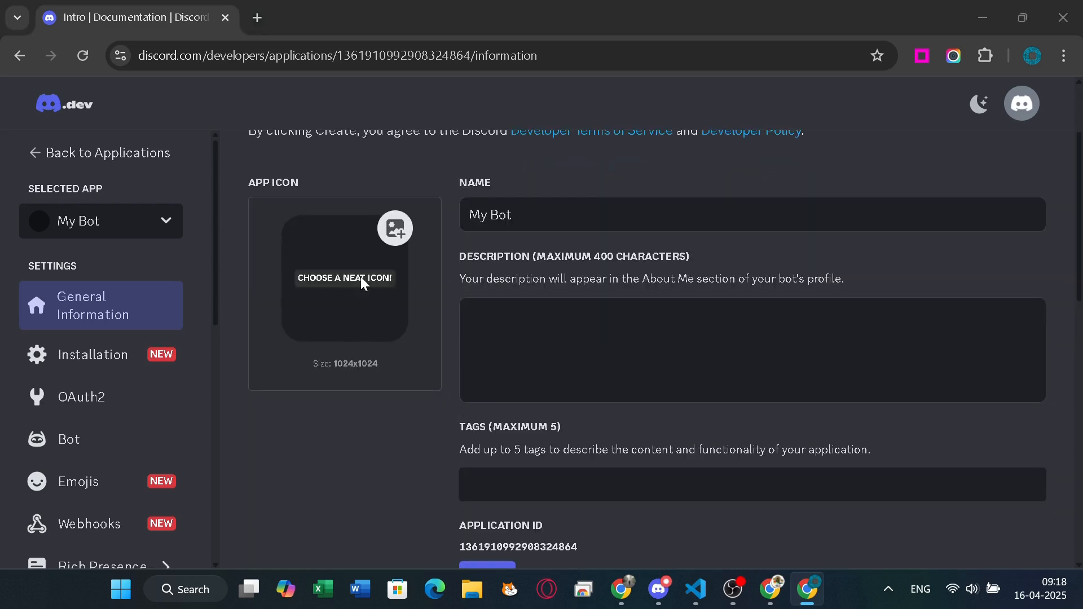
Leave the app icon at its default and scroll down to the Application ID and Public Key
{"action": "left_click", "coordinate": [345, 278]}
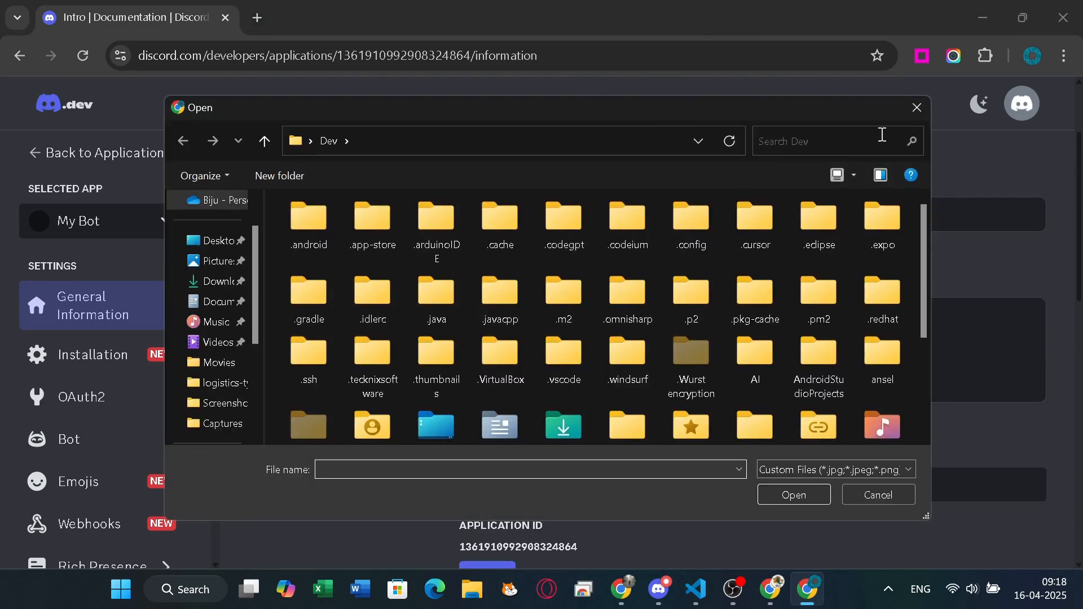
{"action": "left_click", "coordinate": [879, 495]}
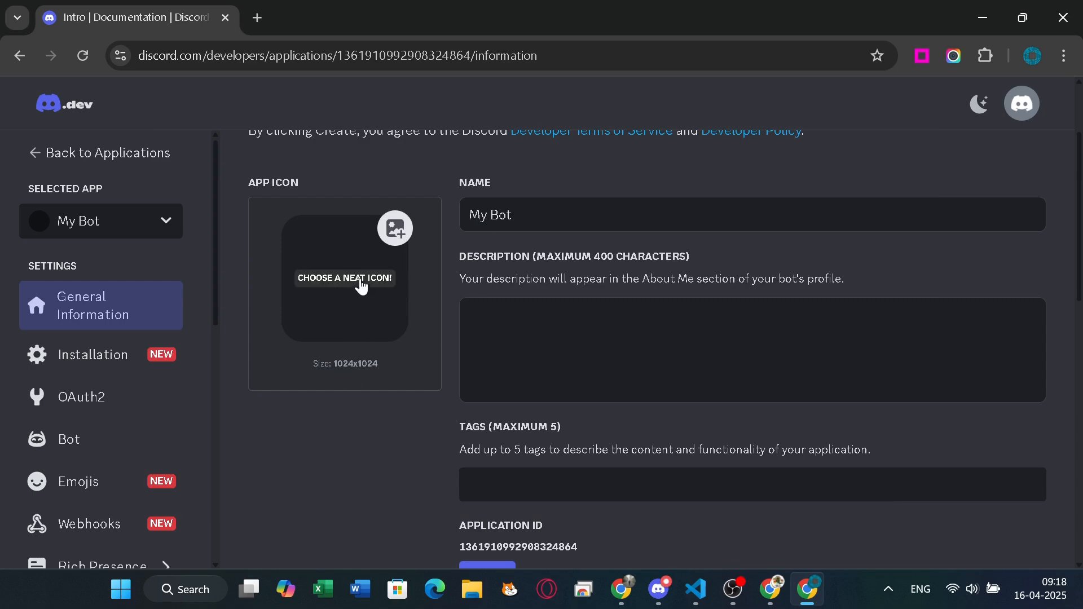
{"action": "scroll", "scroll_direction": "down", "scroll_amount": 3}
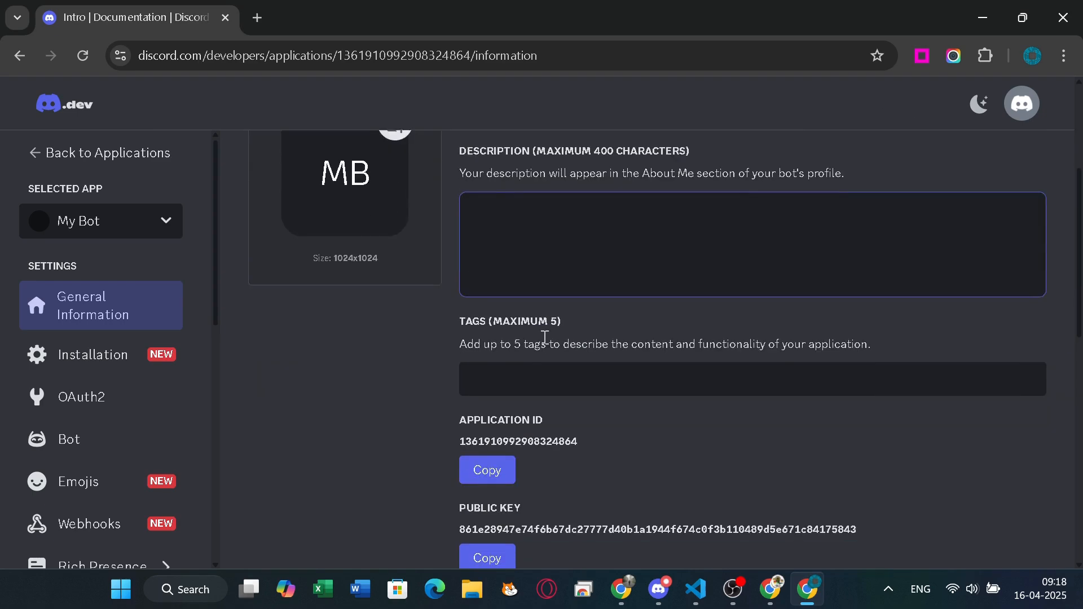
{"action": "scroll", "scroll_direction": "down", "scroll_amount": 3}
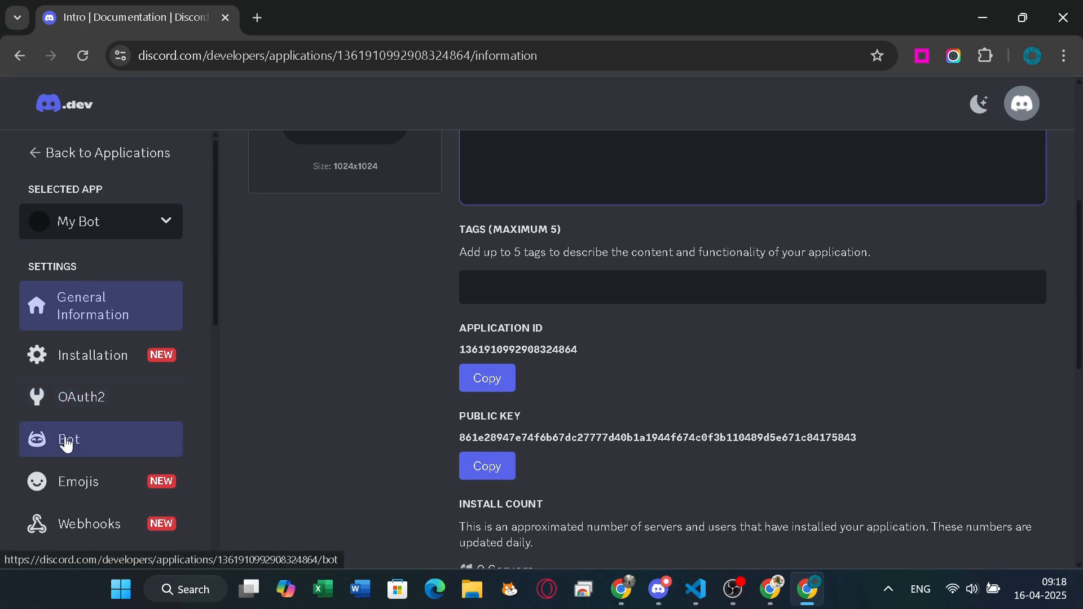
Open My Bot's Bot settings and scroll down to the privileged intents
{"action": "left_click", "coordinate": [69, 440]}
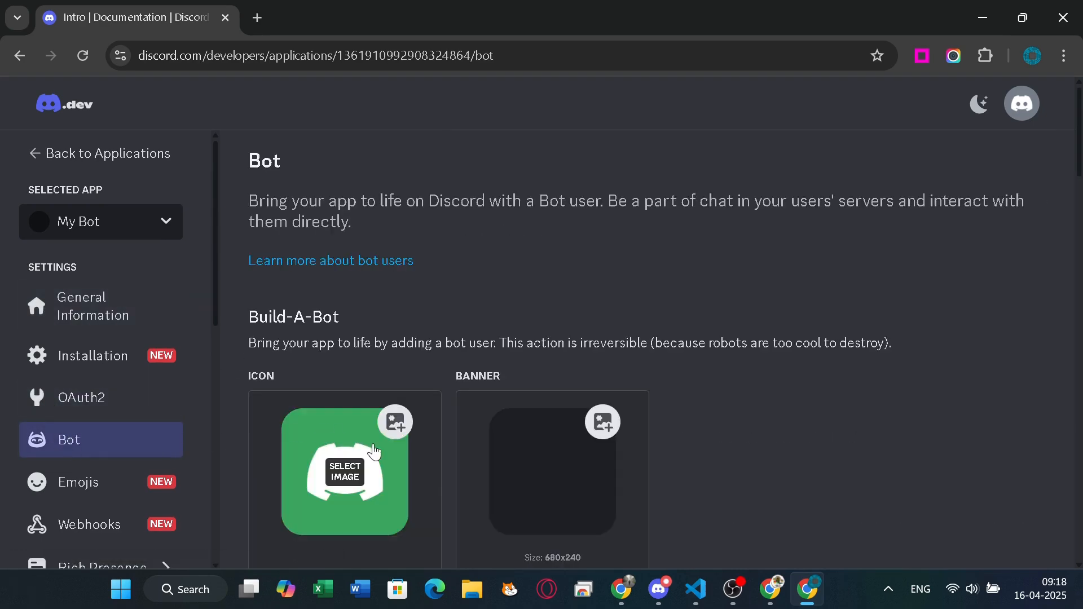
{"action": "scroll", "scroll_direction": "down", "scroll_amount": 3}
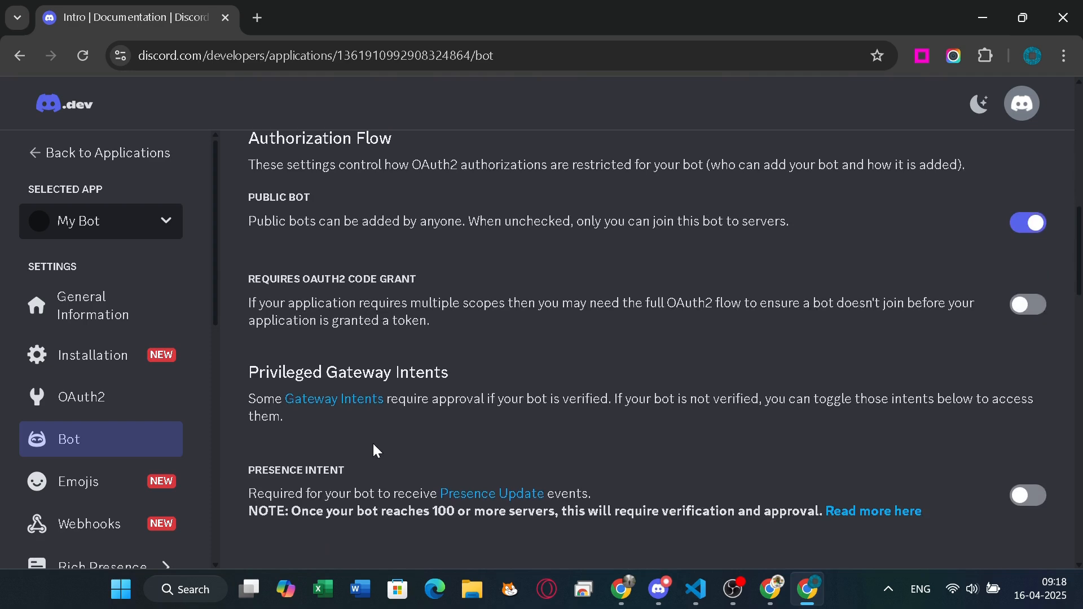
{"action": "scroll", "scroll_direction": "down", "scroll_amount": 3}
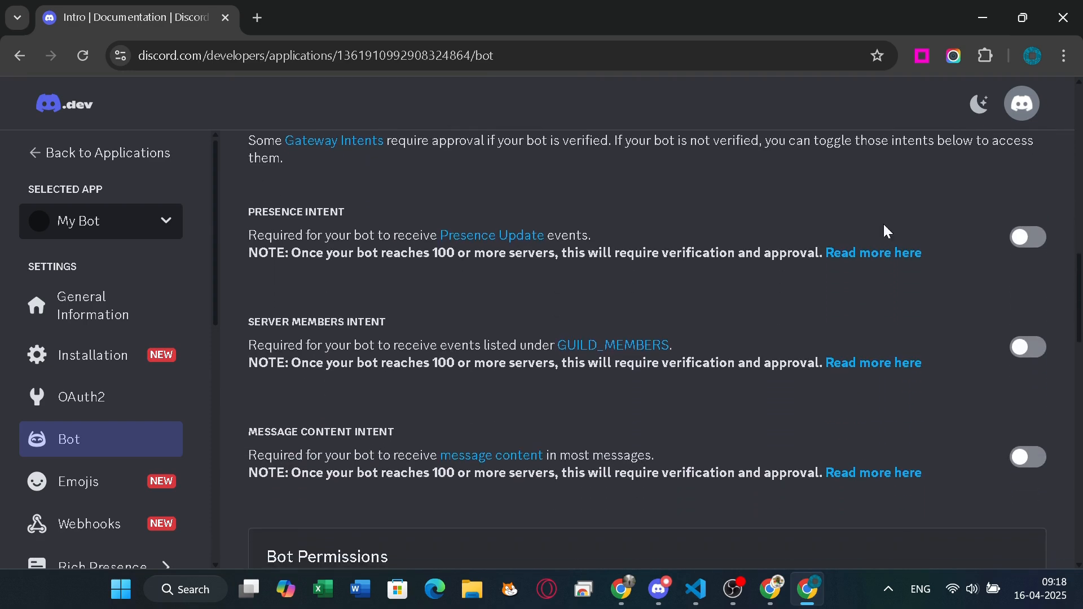
Enable the Presence, Server Members and Message Content intents and save the changes
{"action": "left_click", "coordinate": [1028, 237]}
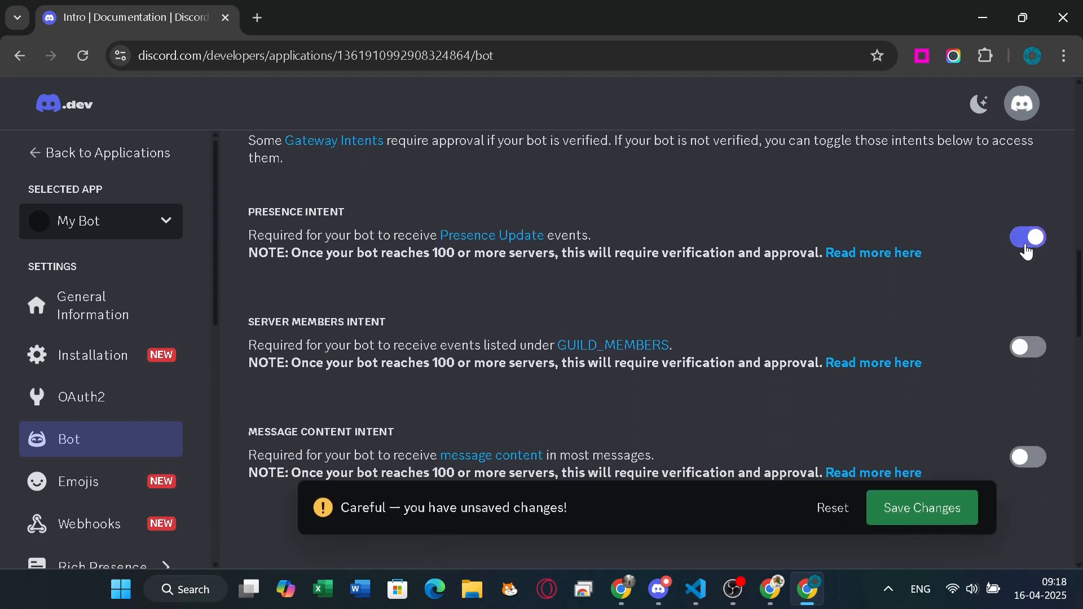
{"action": "left_click", "coordinate": [1029, 347]}
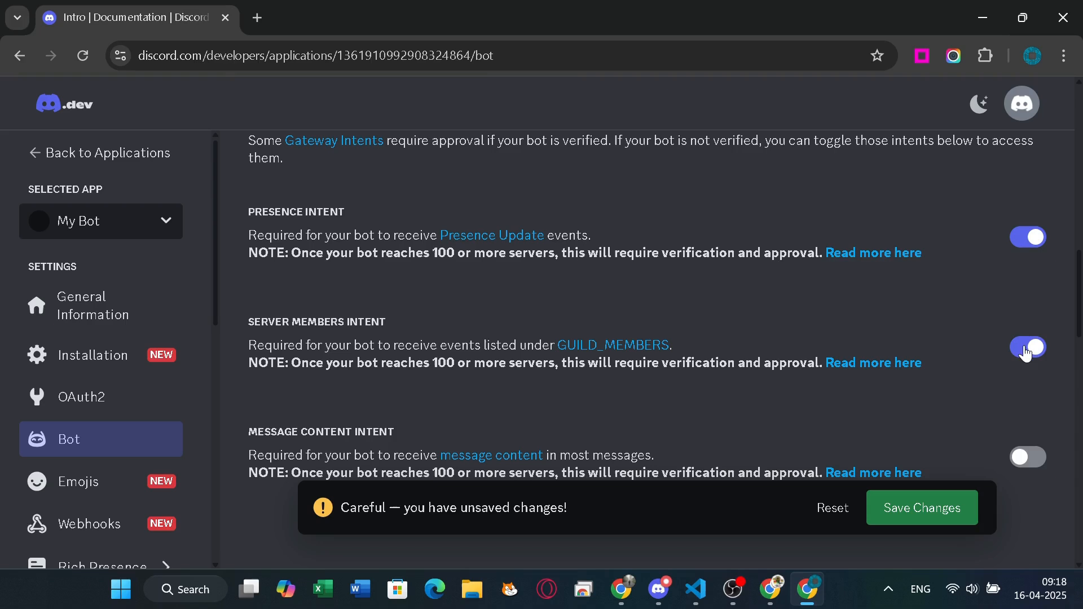
{"action": "left_click", "coordinate": [1028, 457]}
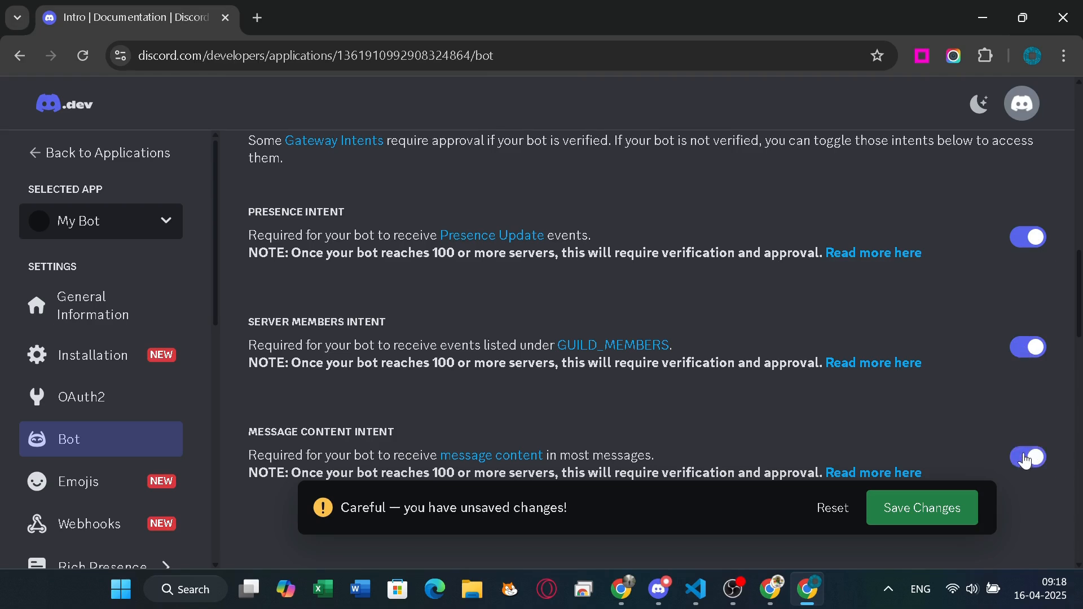
{"action": "left_click", "coordinate": [1028, 457]}
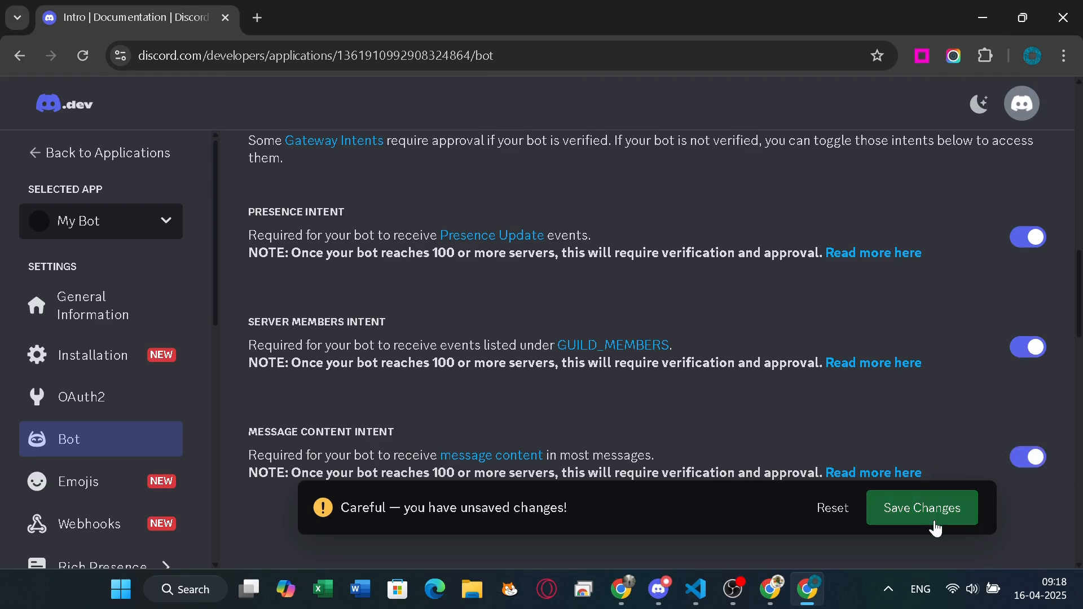
{"action": "left_click", "coordinate": [922, 508]}
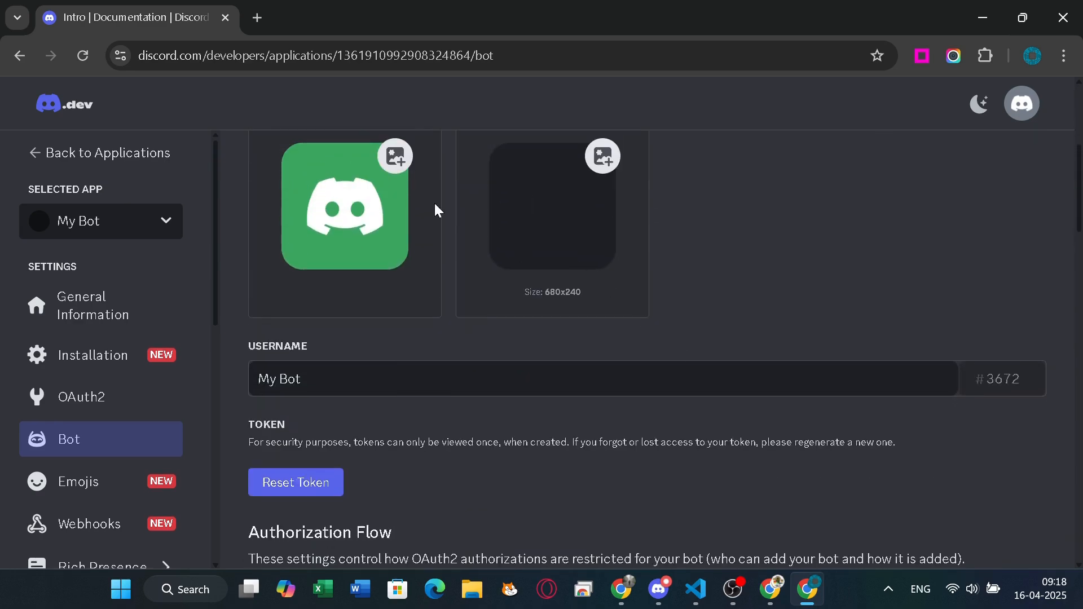
Reset My Bot's token, confirming and verifying with the account password to show the new token
{"action": "scroll", "scroll_direction": "down", "scroll_amount": 3}
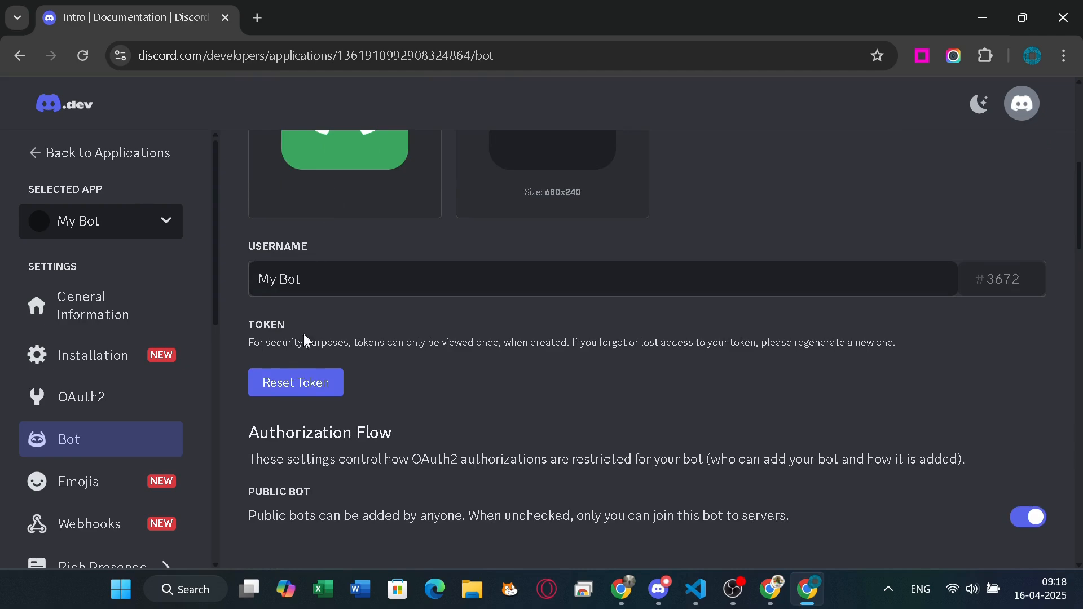
{"action": "left_click", "coordinate": [295, 383]}
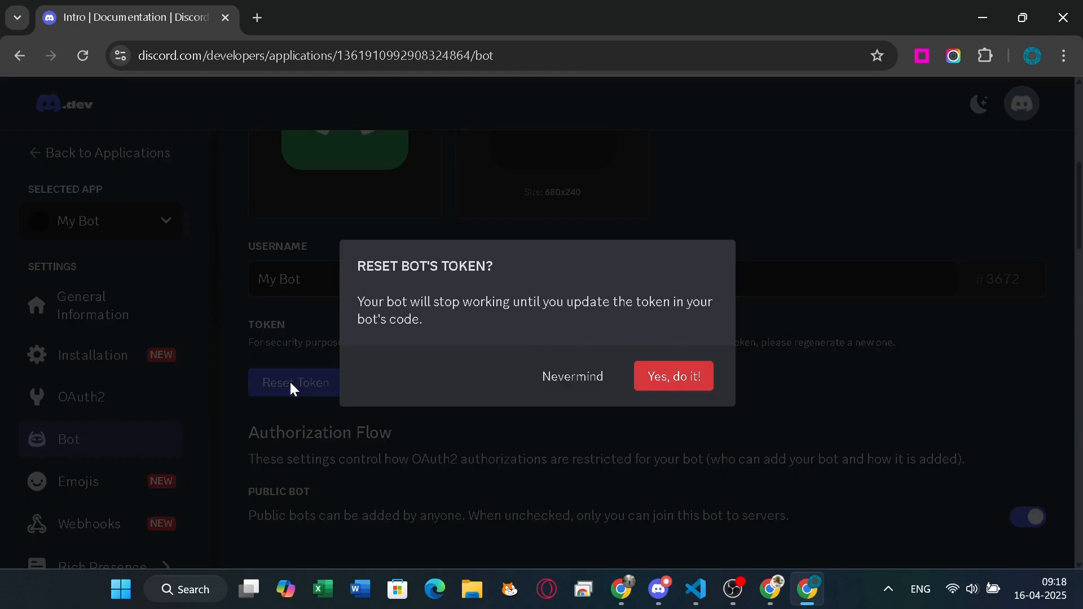
{"action": "left_click", "coordinate": [674, 376]}
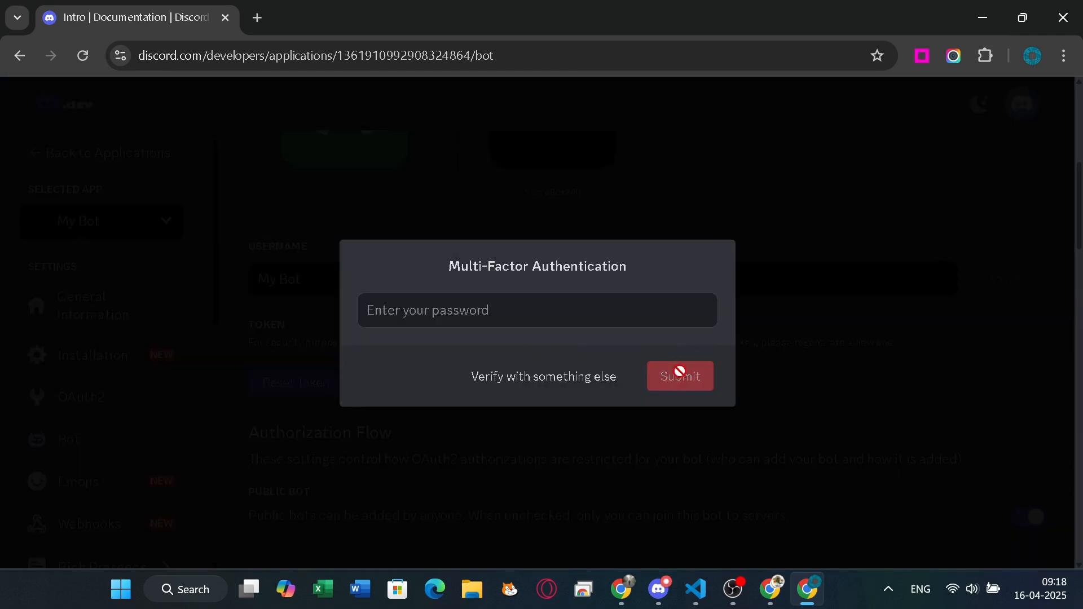
{"action": "left_click", "coordinate": [537, 310]}
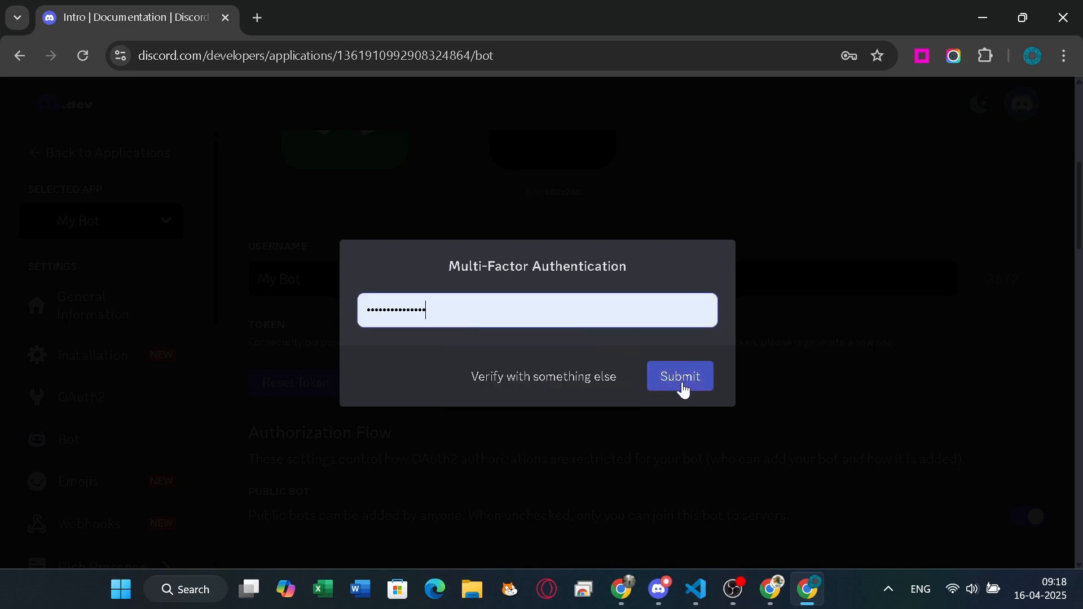
{"action": "left_click", "coordinate": [681, 376]}
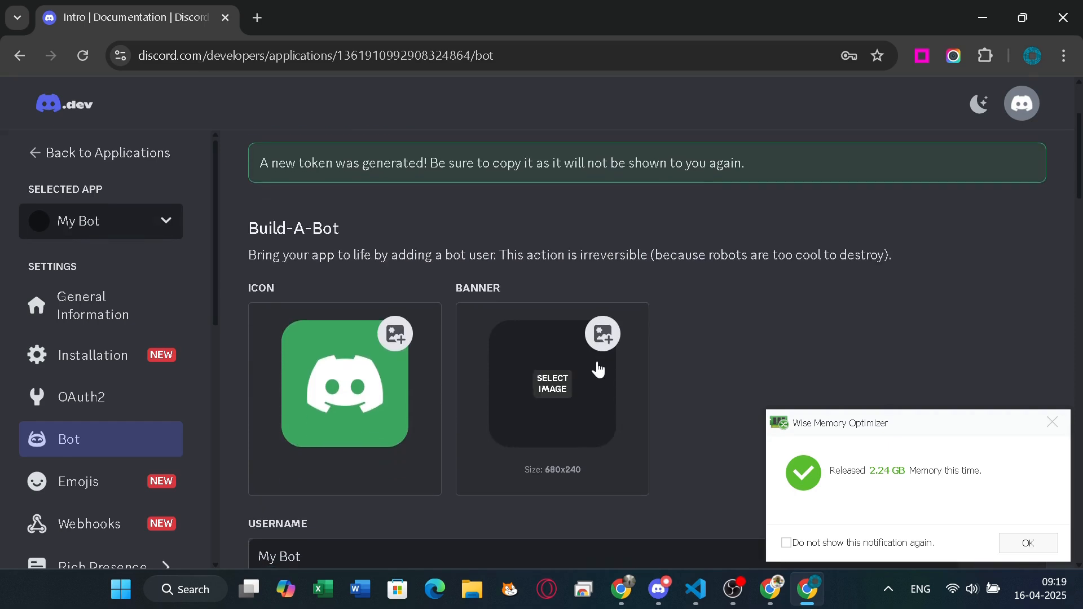
{"action": "scroll", "scroll_direction": "down", "scroll_amount": 3}
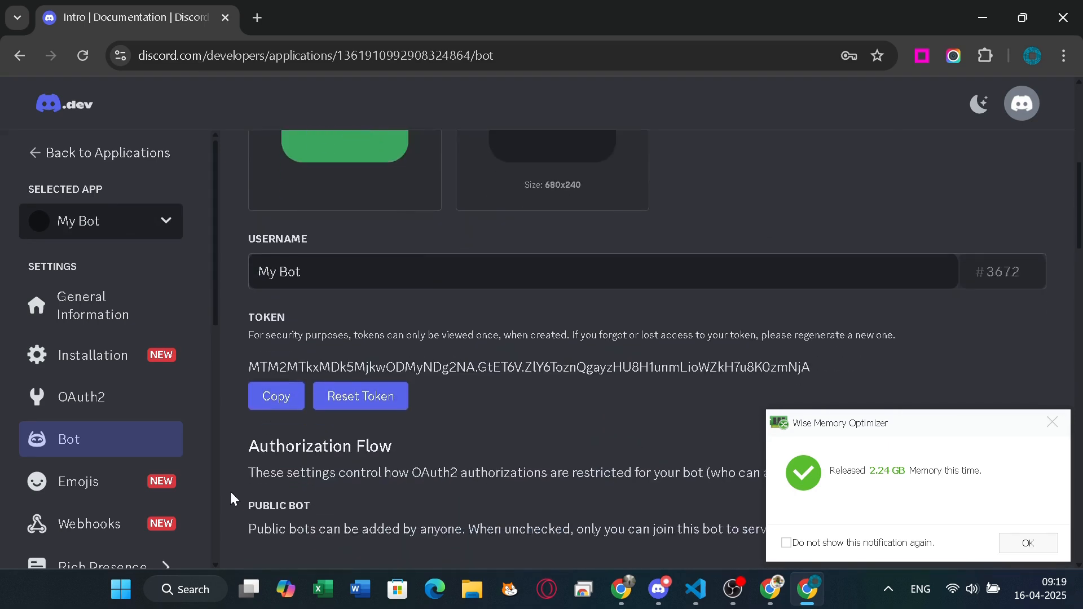
{"action": "left_click", "coordinate": [276, 396]}
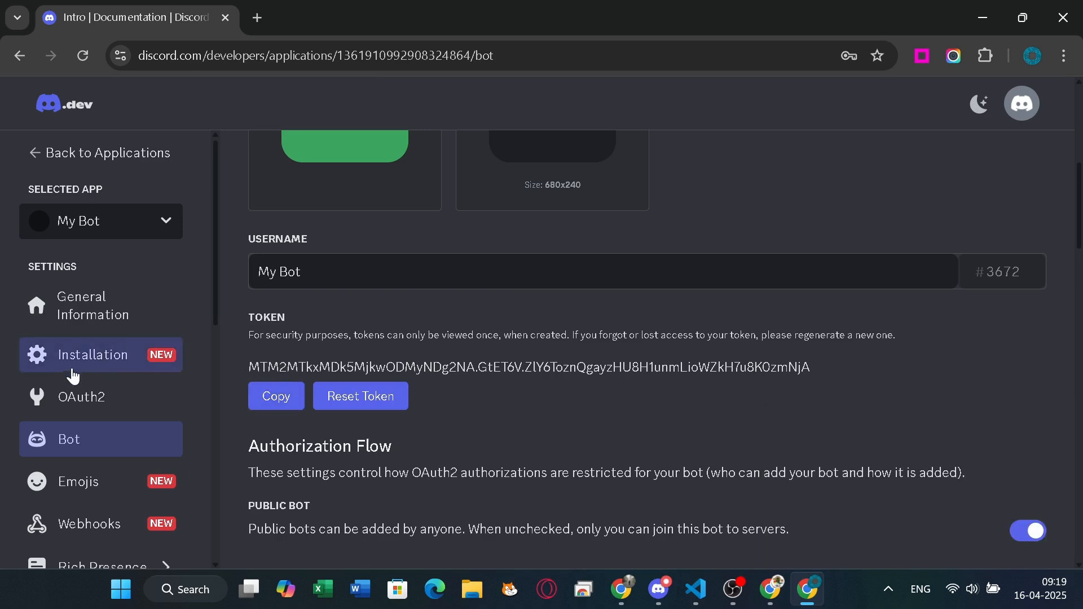
In OAuth2, tick the bot and applications.commands scopes in the URL Generator
{"action": "left_click", "coordinate": [81, 397]}
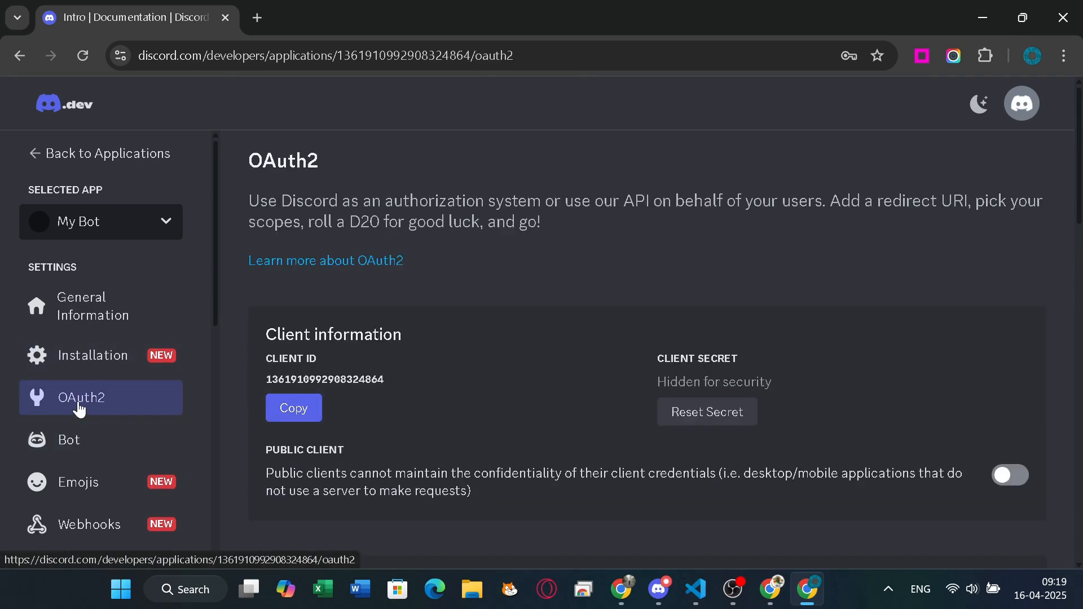
{"action": "scroll", "scroll_direction": "down", "scroll_amount": 3}
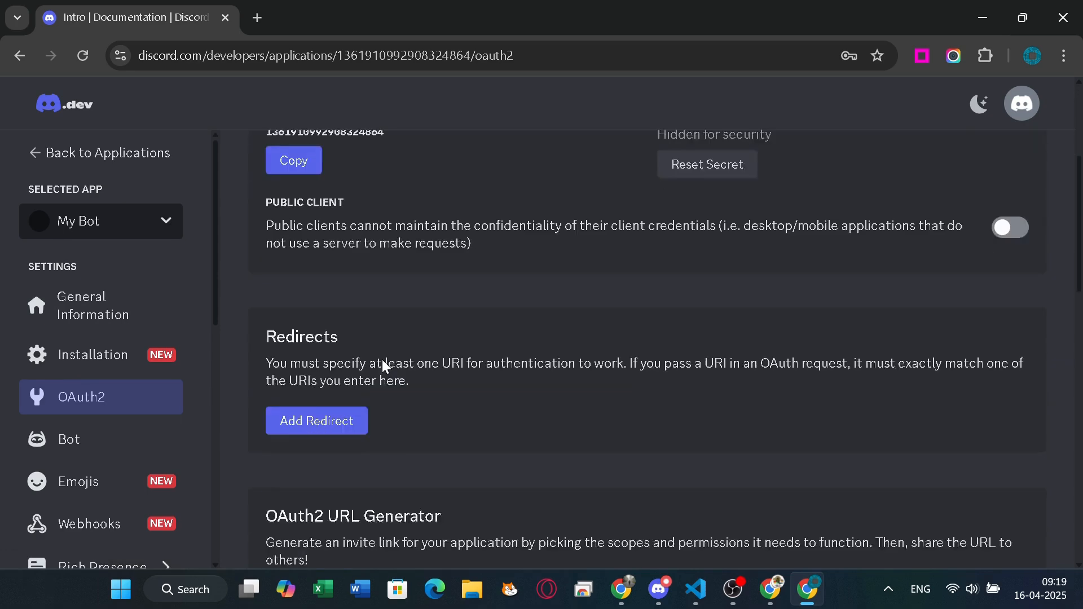
{"action": "scroll", "scroll_direction": "down", "scroll_amount": 3}
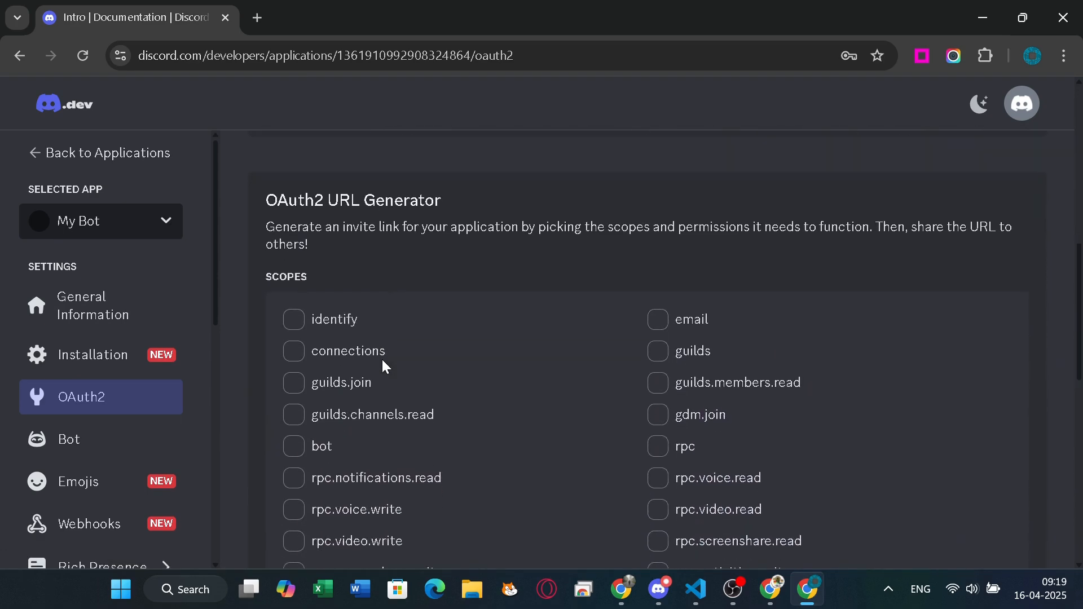
{"action": "scroll", "scroll_direction": "down", "scroll_amount": 3}
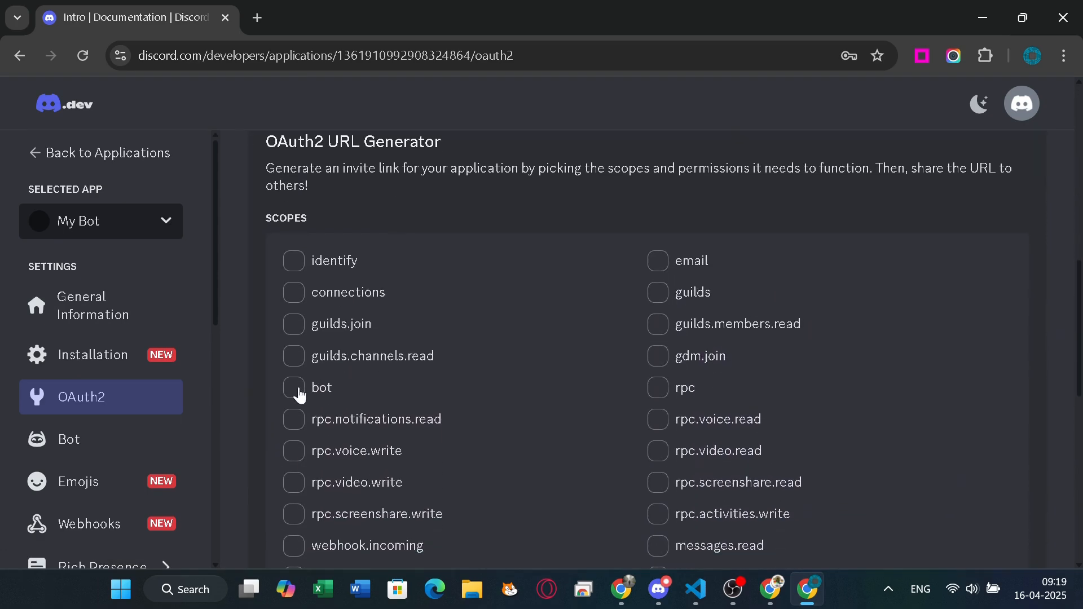
{"action": "left_click", "coordinate": [293, 388]}
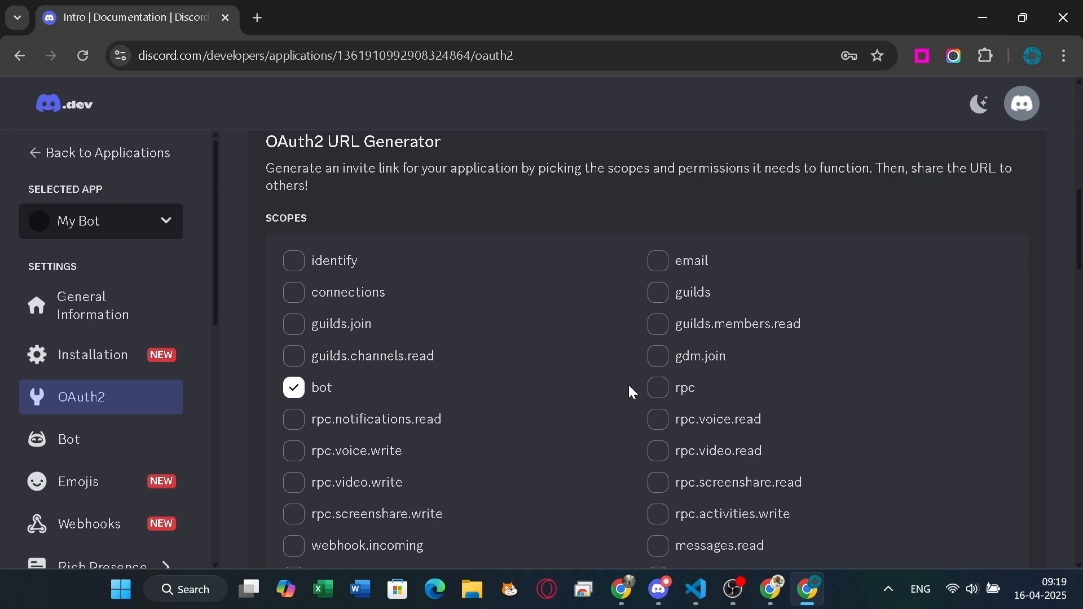
{"action": "scroll", "scroll_direction": "down", "scroll_amount": 3}
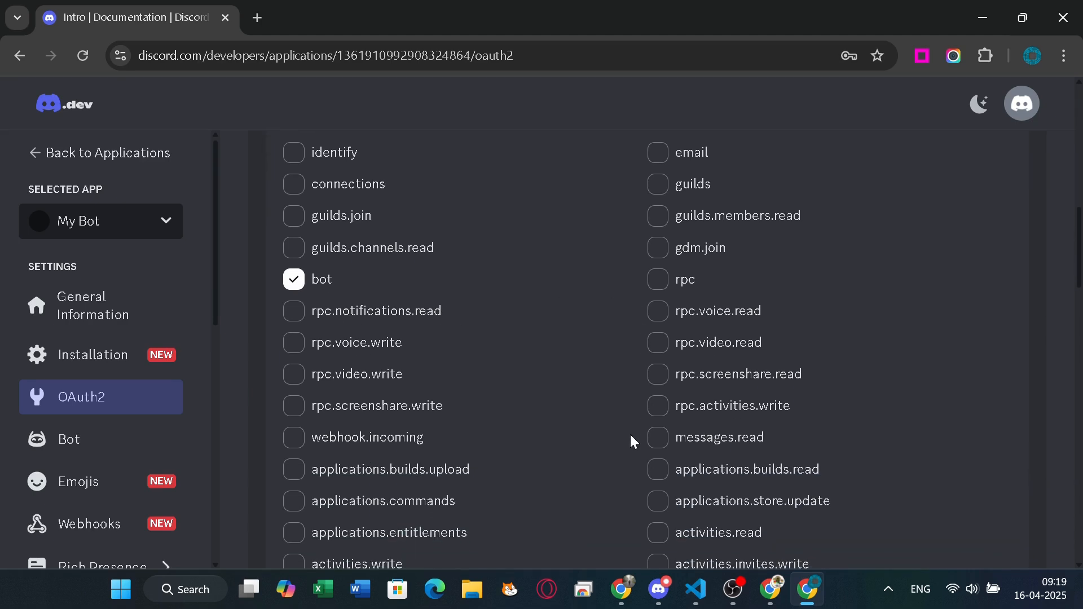
{"action": "left_click", "coordinate": [293, 501]}
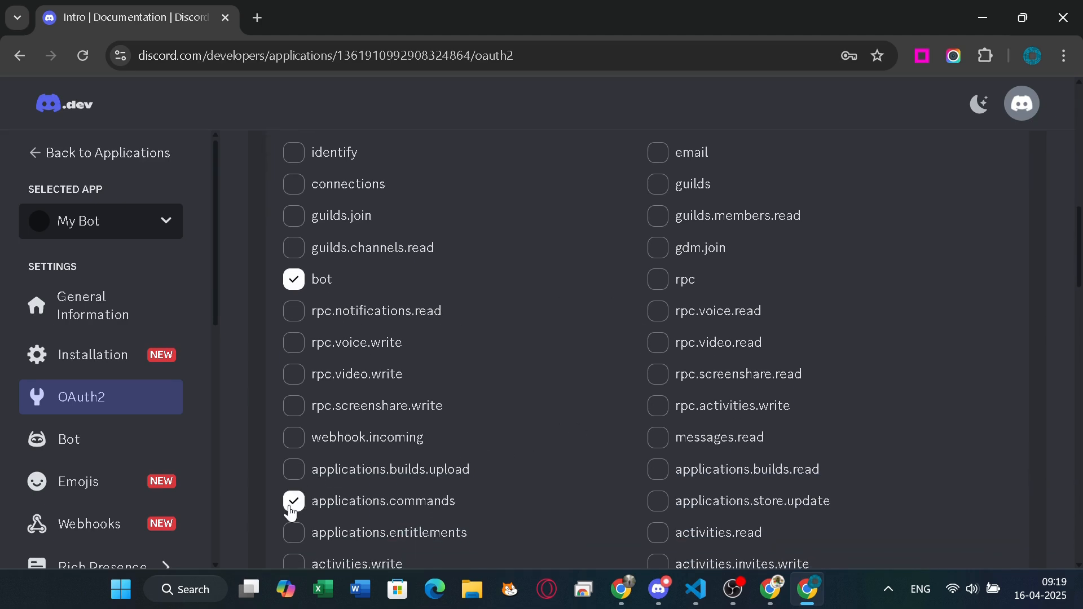
{"action": "scroll", "scroll_direction": "down", "scroll_amount": 3}
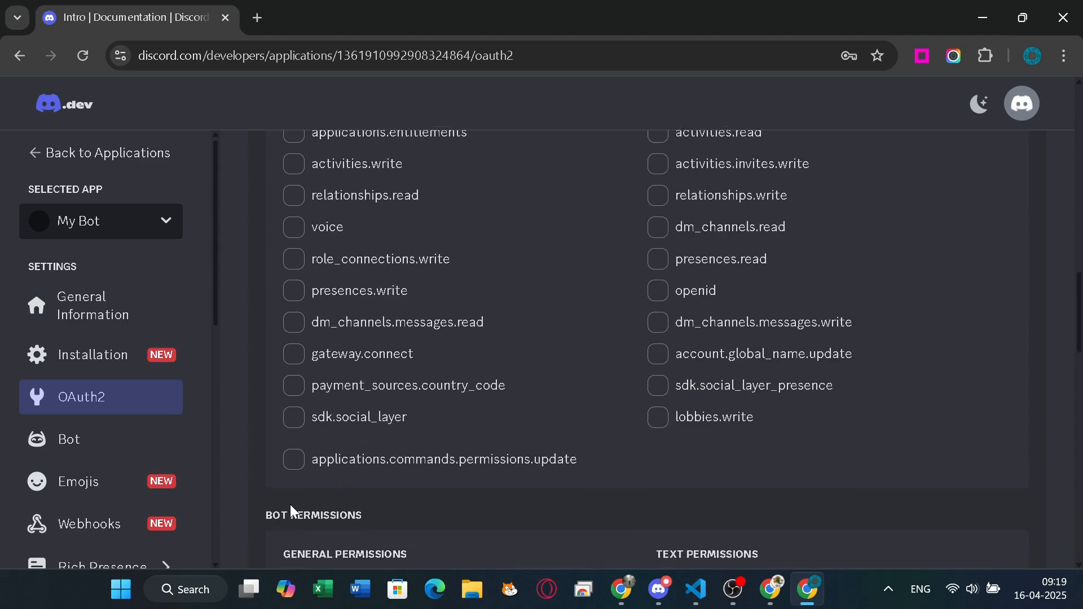
Copy the generated Guild Install invite URL below Bot Permissions
{"action": "scroll", "scroll_direction": "down", "scroll_amount": 3}
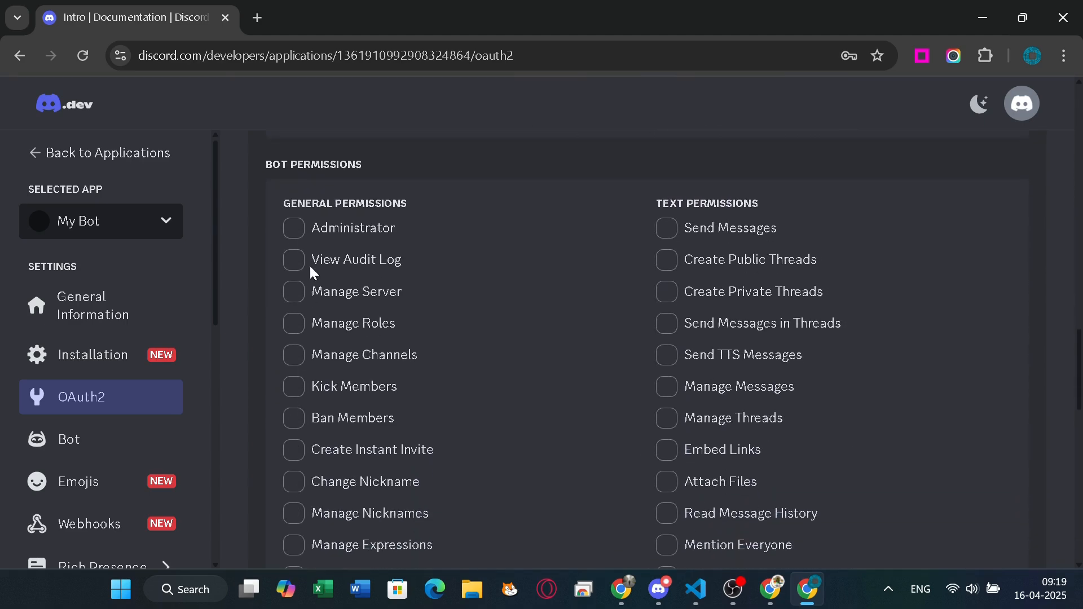
{"action": "scroll", "scroll_direction": "down", "scroll_amount": 3}
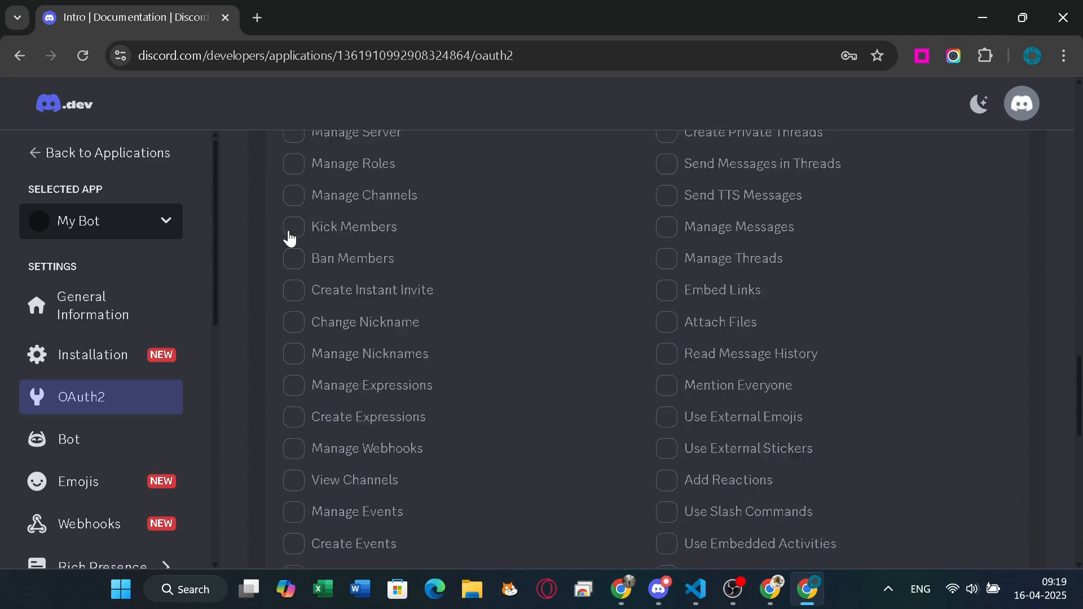
{"action": "scroll", "scroll_direction": "down", "scroll_amount": 3}
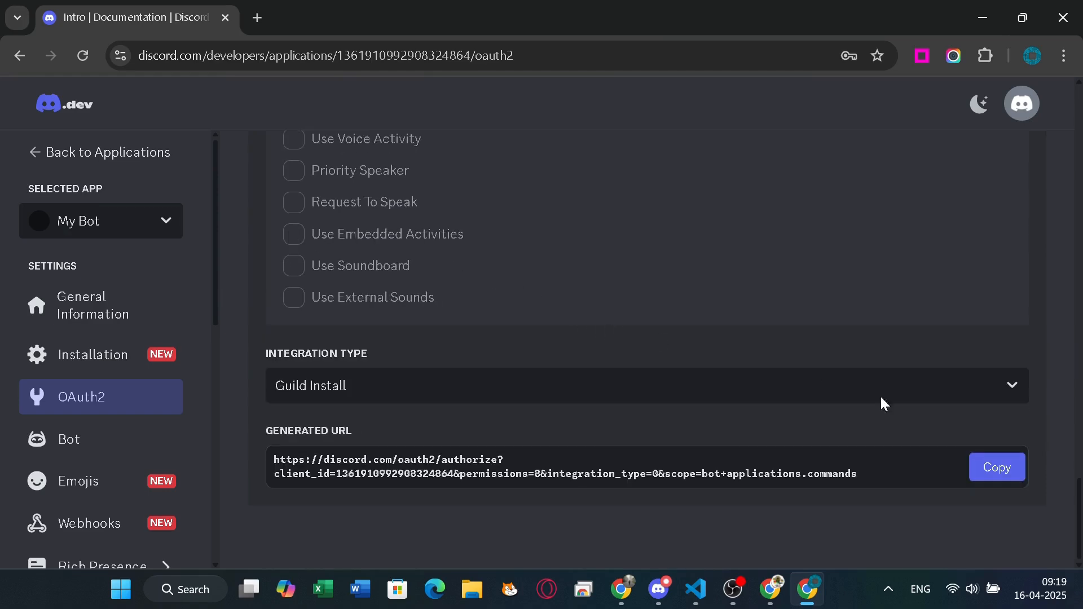
{"action": "left_click", "coordinate": [998, 468]}
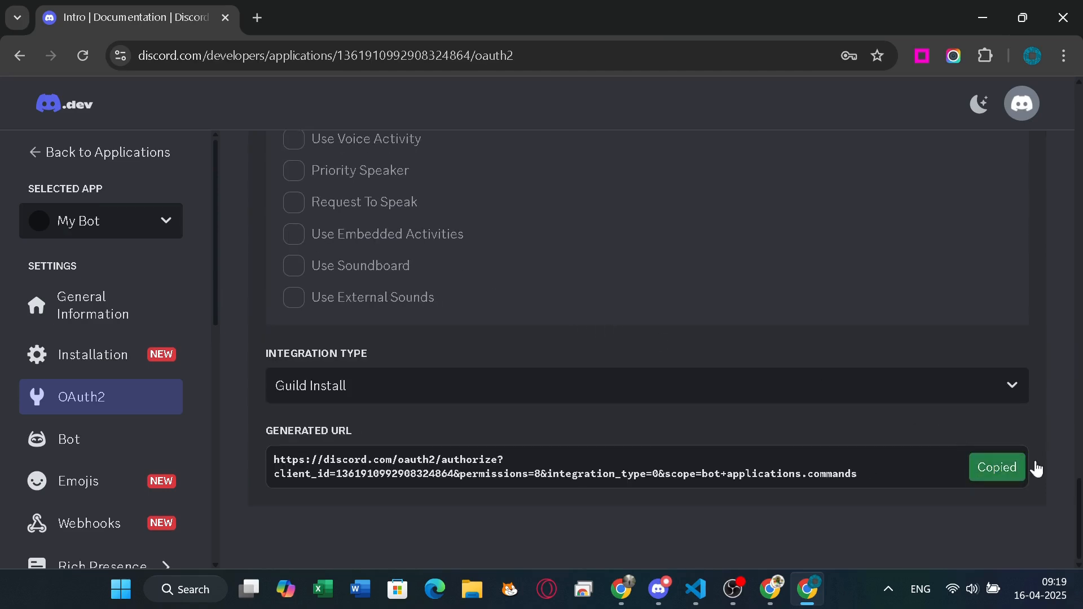